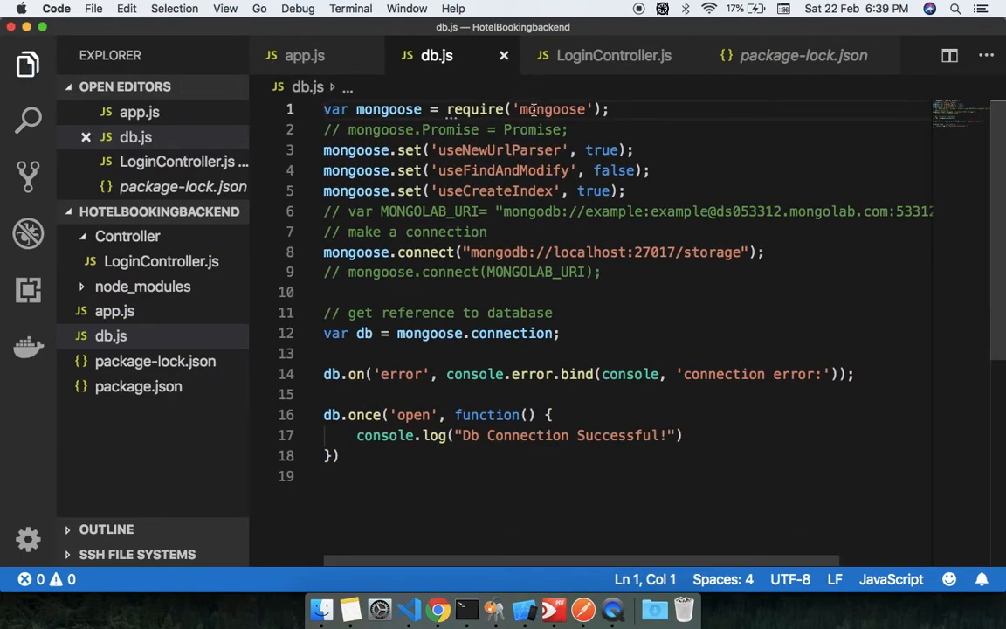
- Review db.js, highlighting the mongoose require, useNewUrlParser line and localhost connection string
double_click(552, 108)
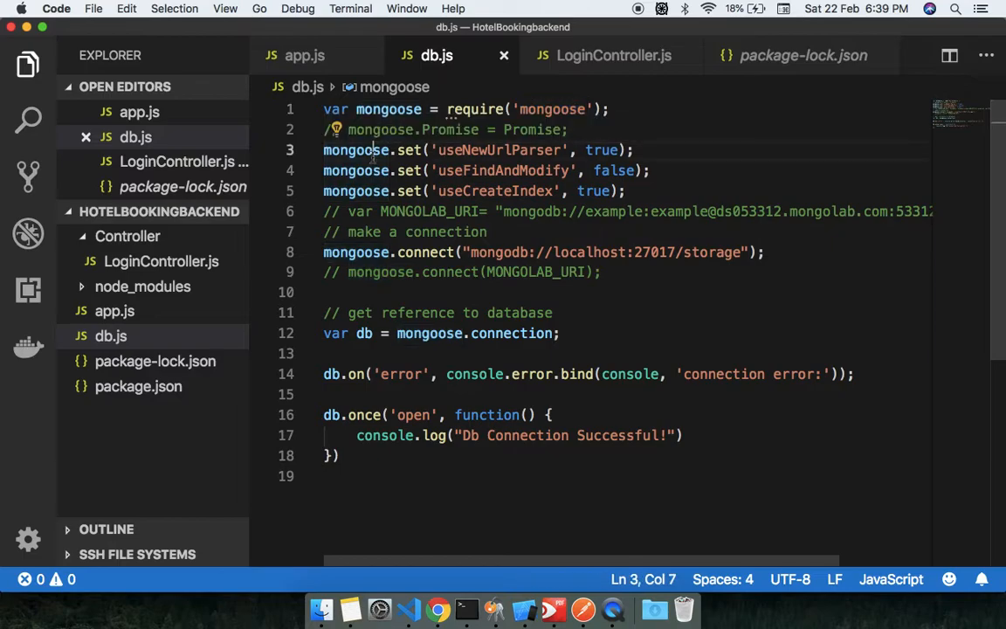
double_click(497, 149)
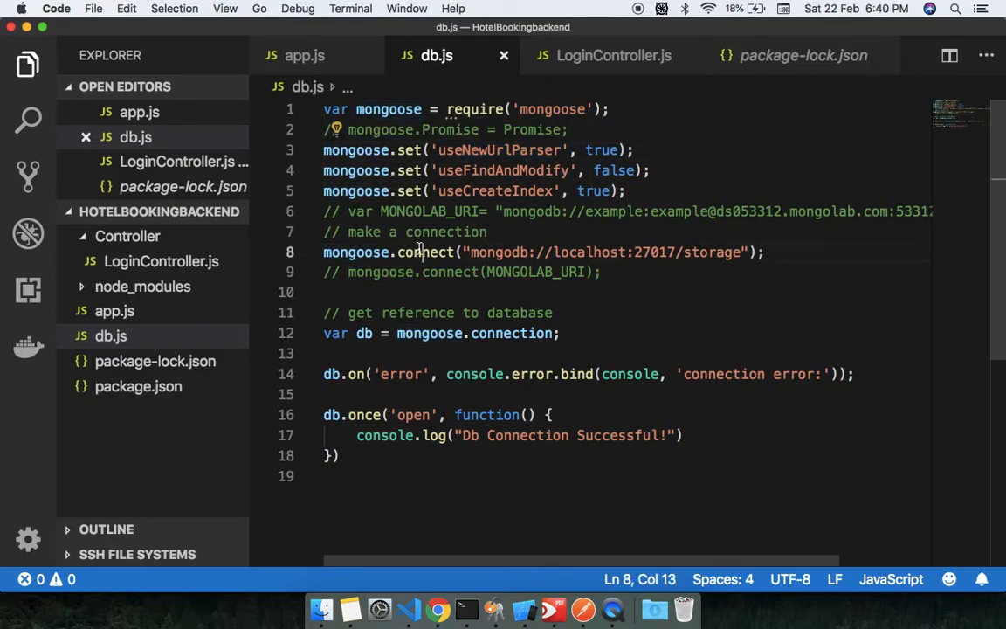
double_click(717, 251)
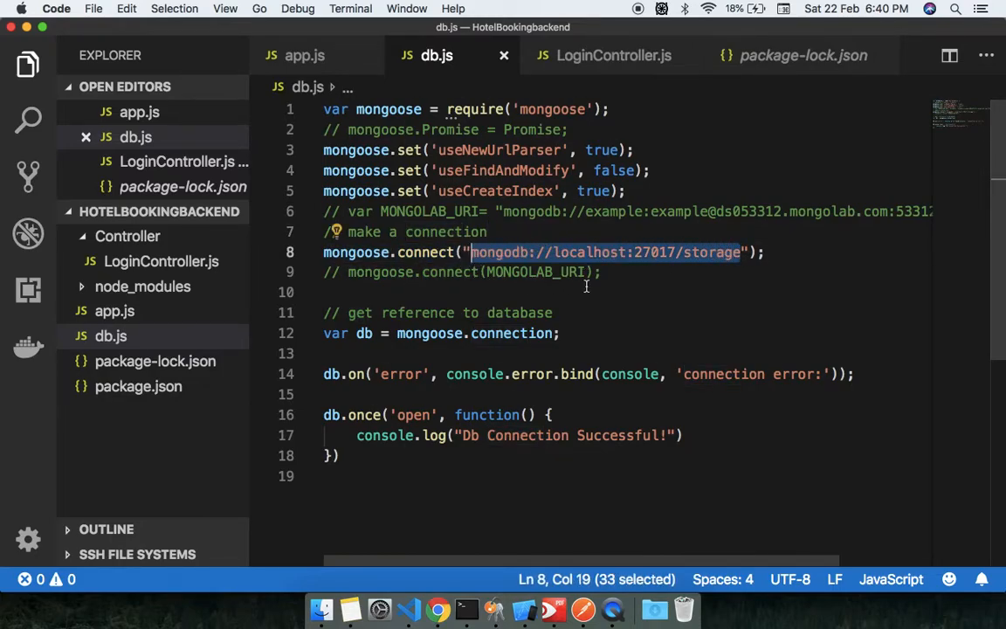
scroll("down", 3)
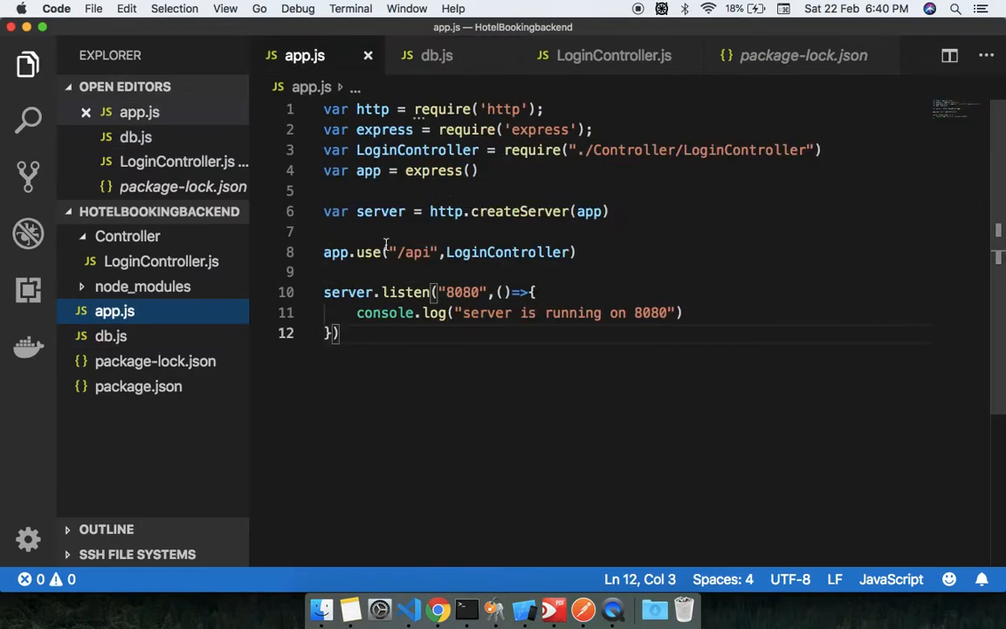
- Add var db = require('./db'); to app.js and end createServer(app) with a semicolon
type("var")
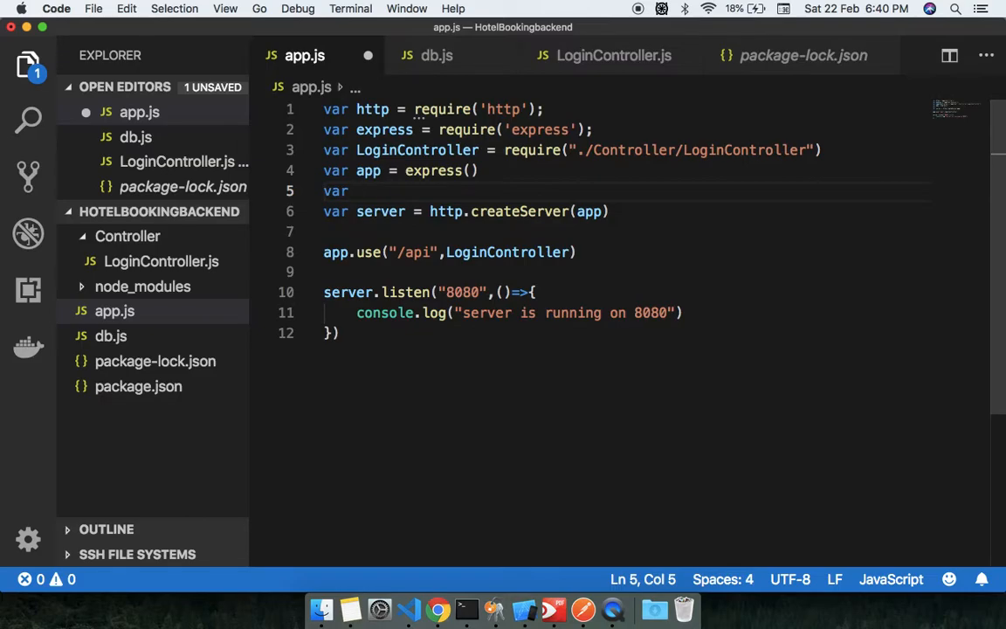
type("db fr")
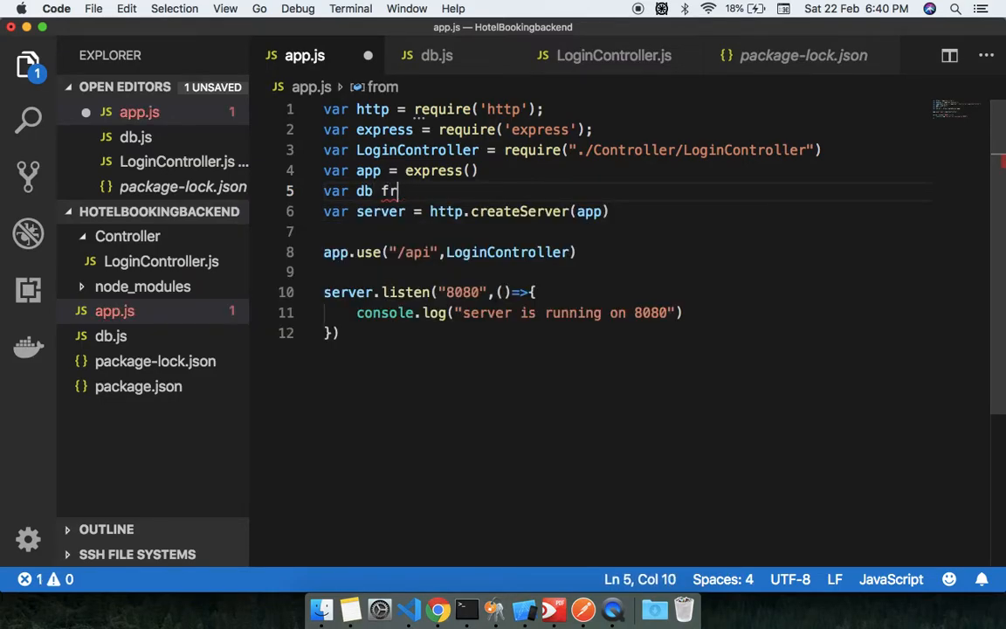
type("require('")
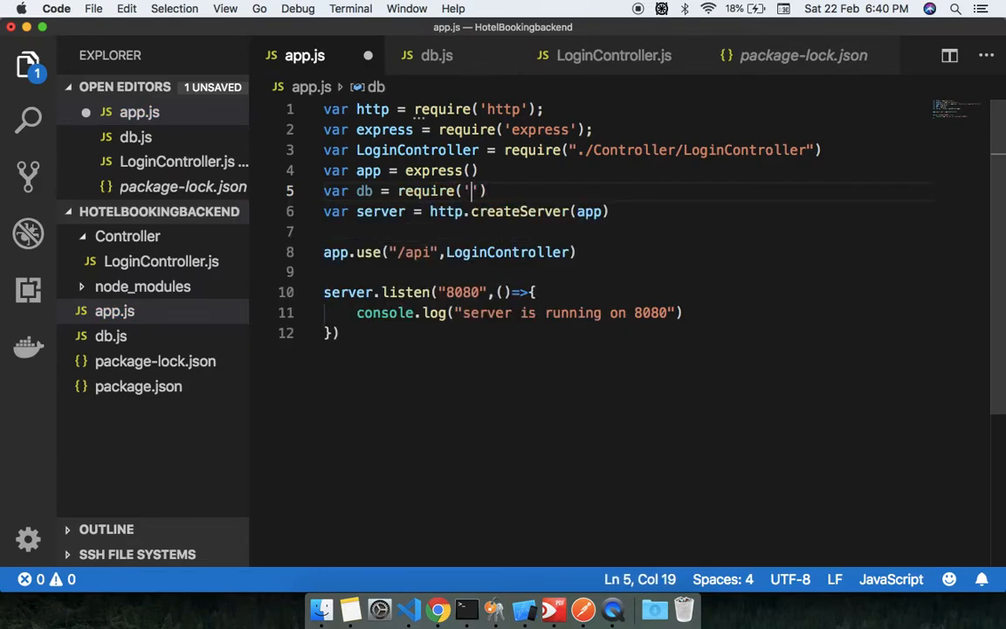
type("./db")
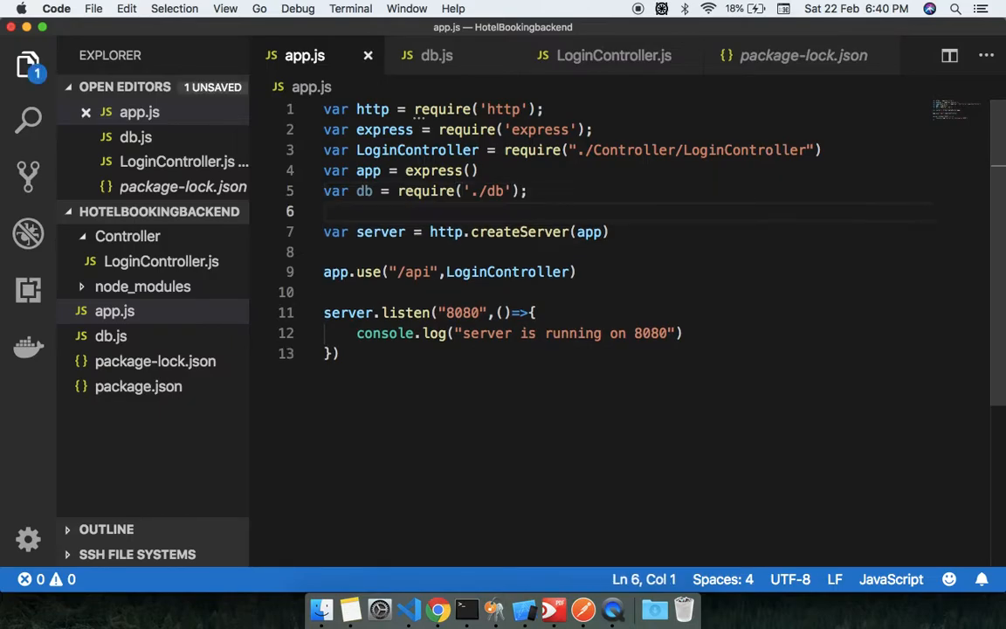
key("Backspace")
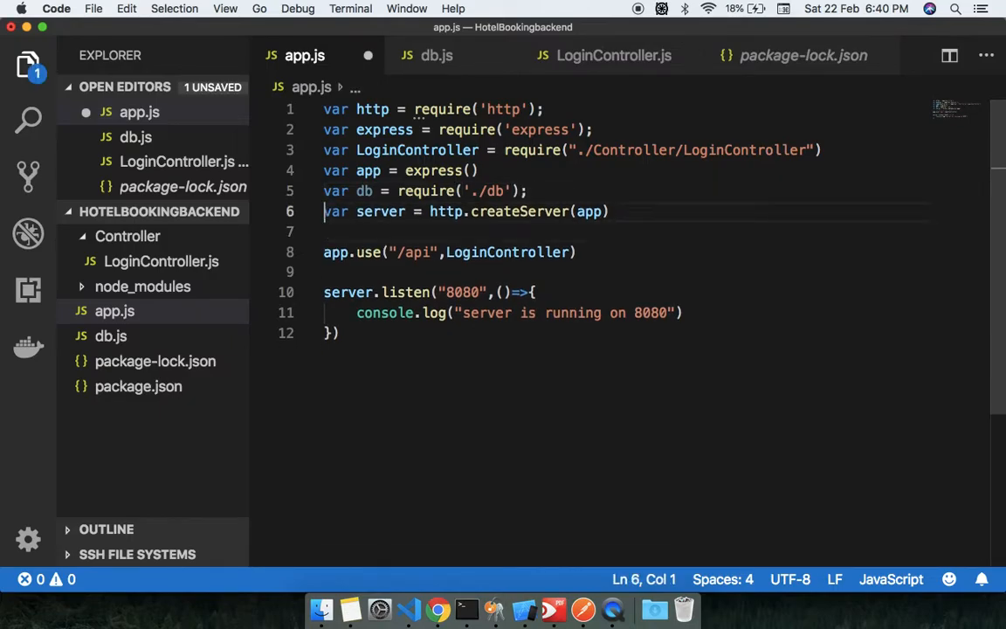
type(";")
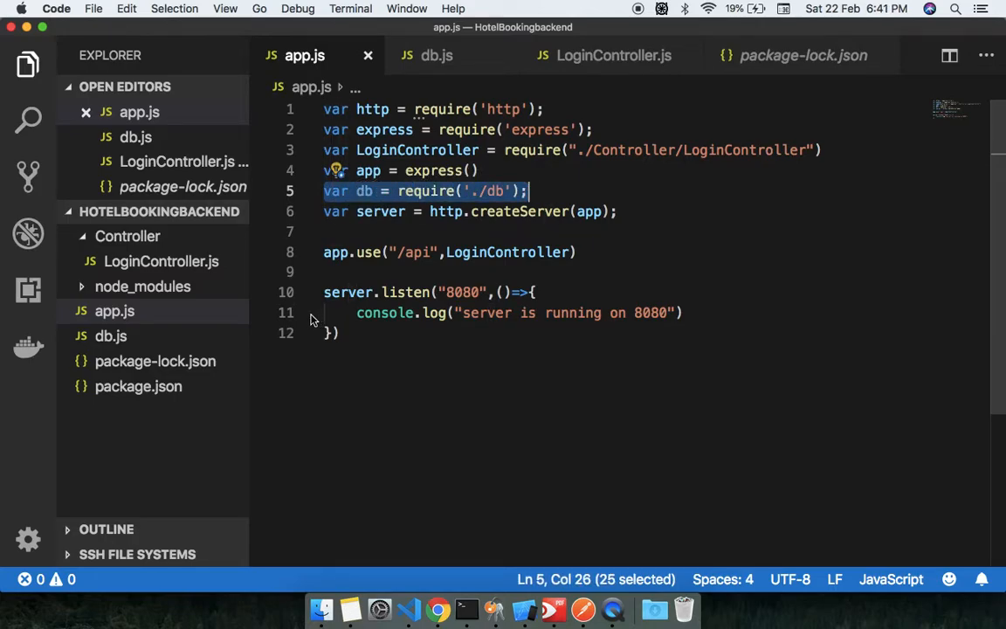
- Glance at db.js's connection error handler, then return to app.js
left_click(436, 55)
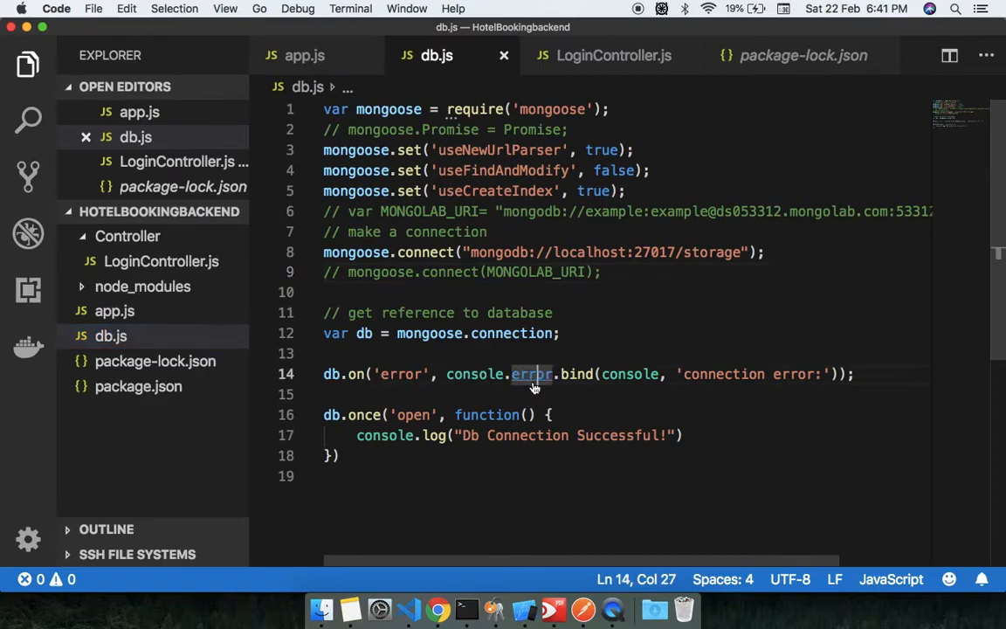
left_click(304, 55)
type("node")
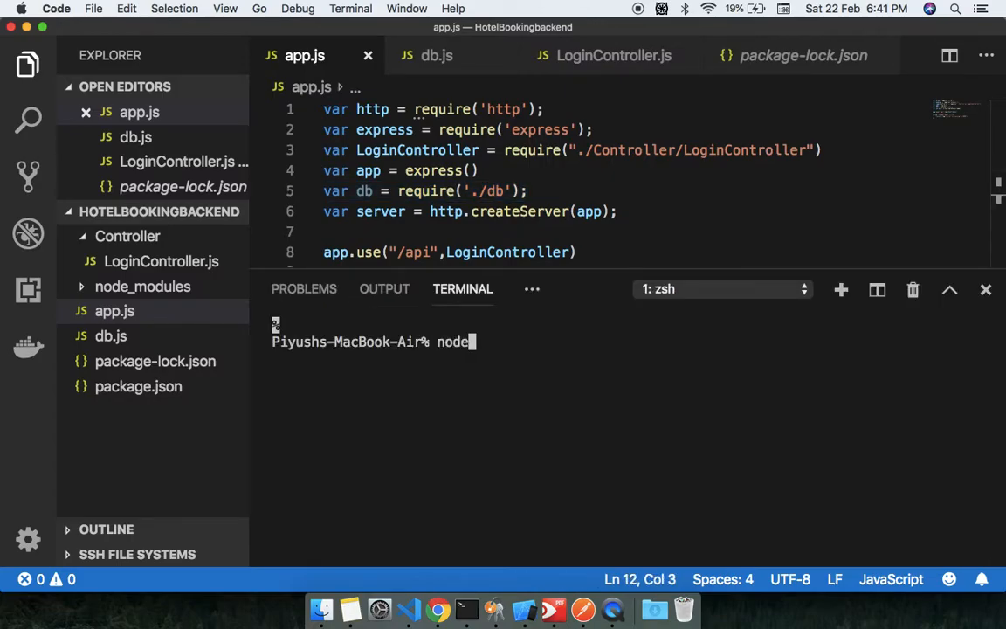
- Run node app.js, then compare the success message in db.js
type("app.js")
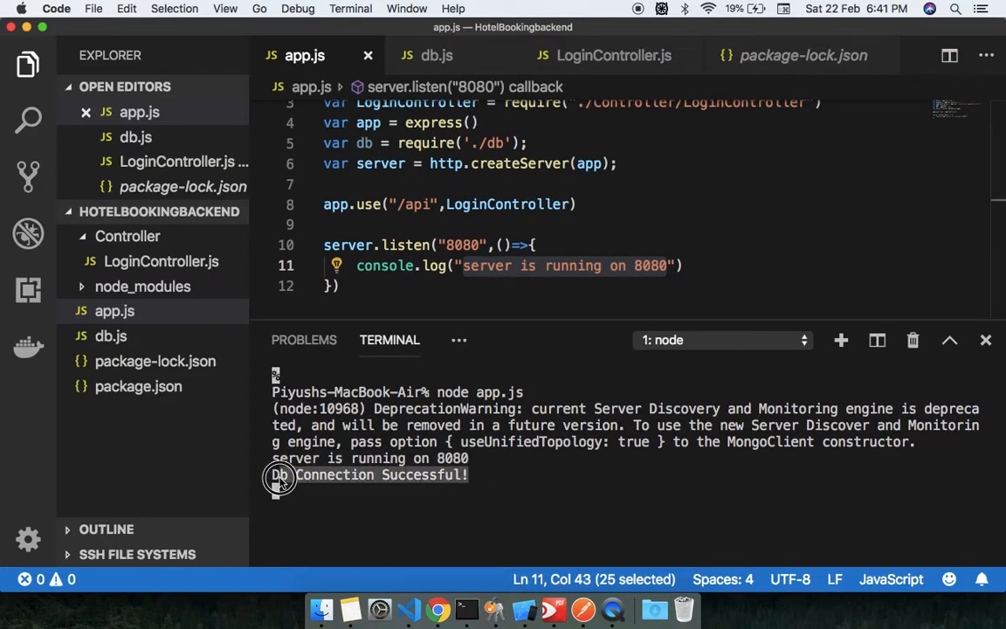
left_click(437, 55)
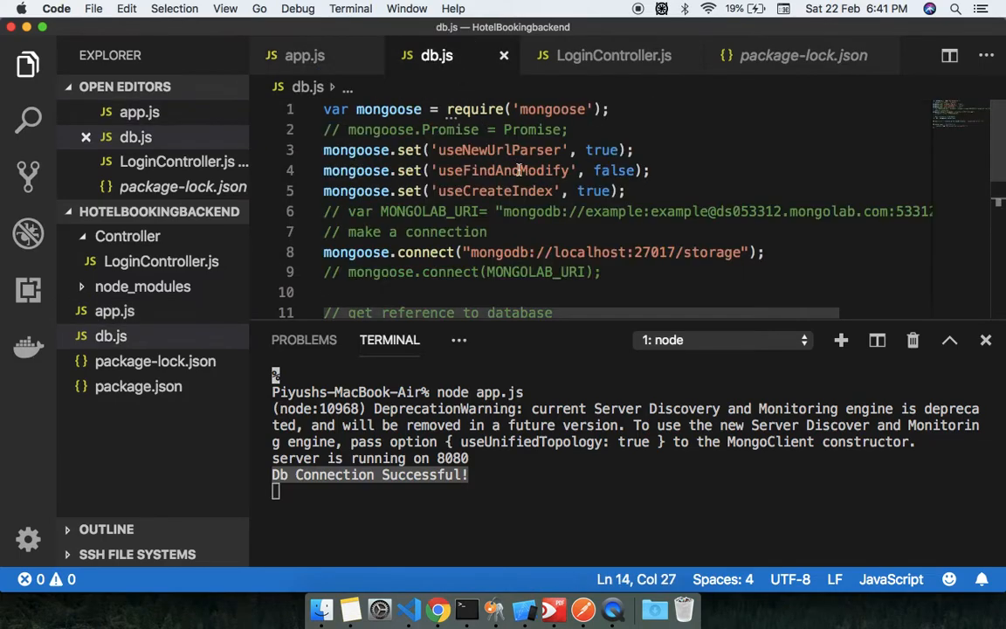
scroll("down", 3)
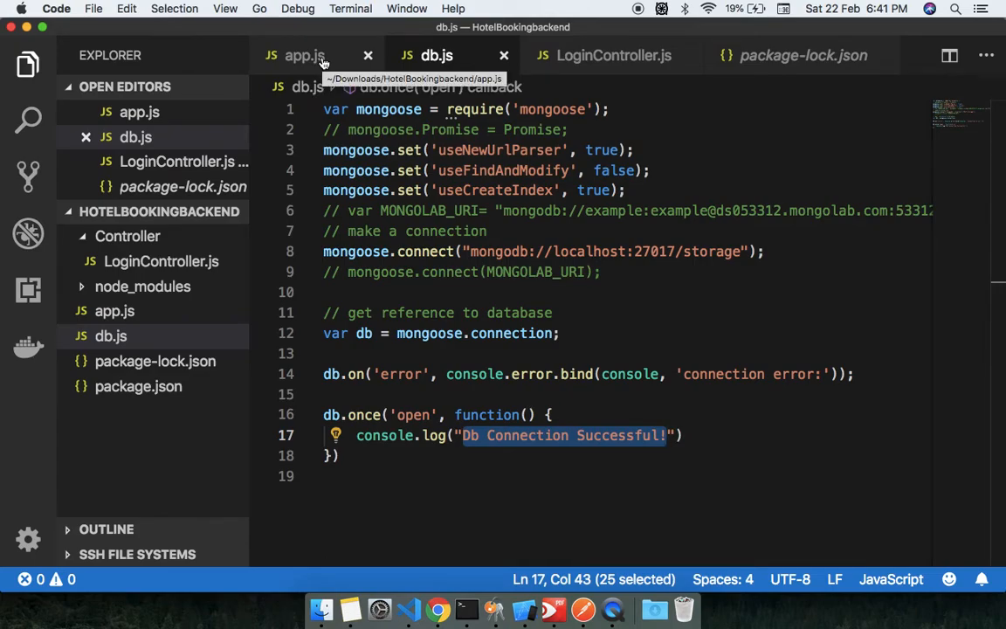
- Return to app.js and place the caret after the createServer line
left_click(304, 55)
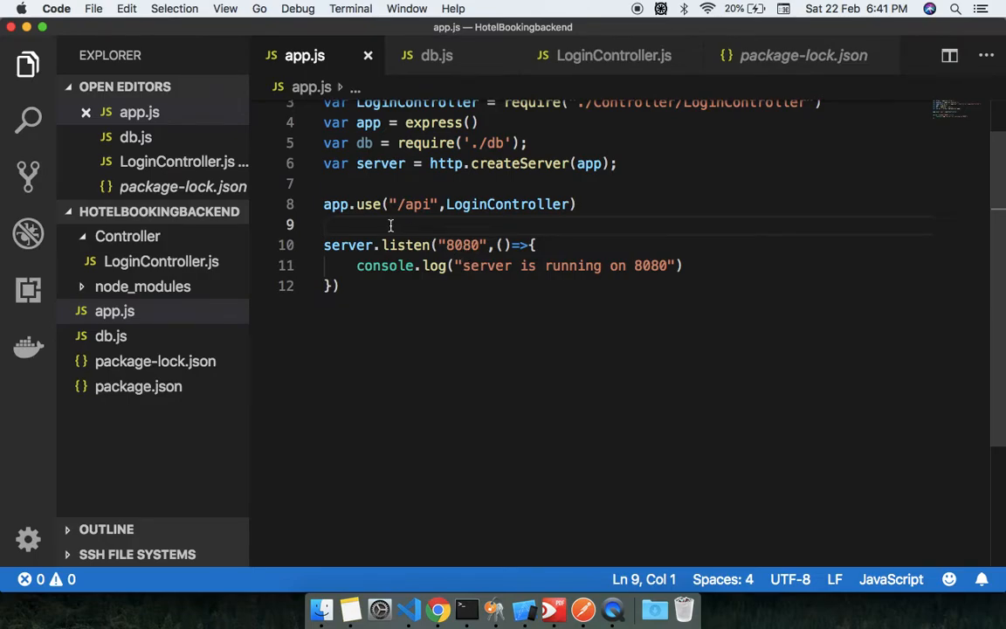
left_click(437, 55)
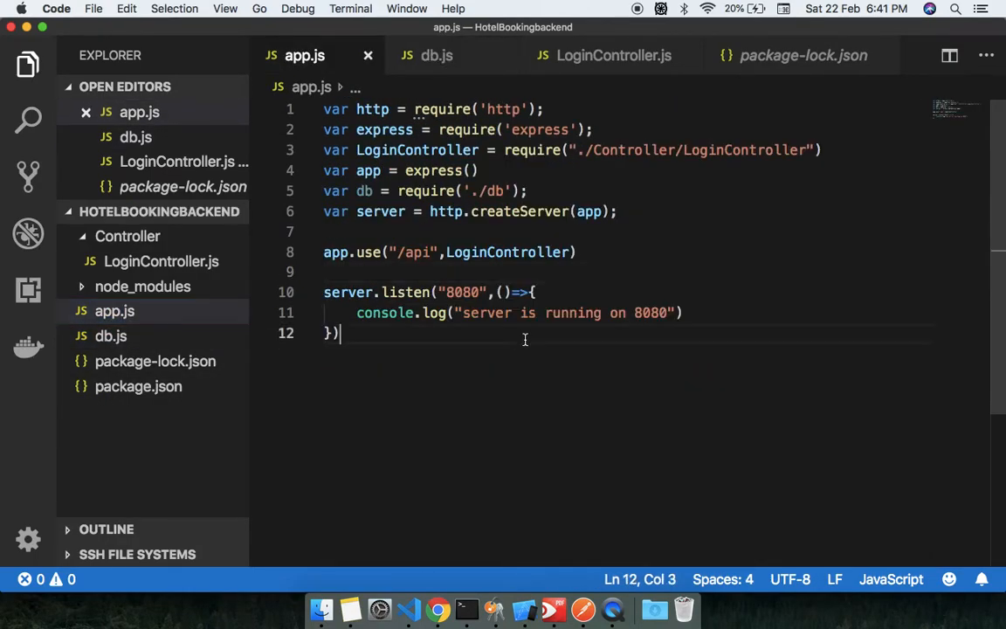
left_click(620, 211)
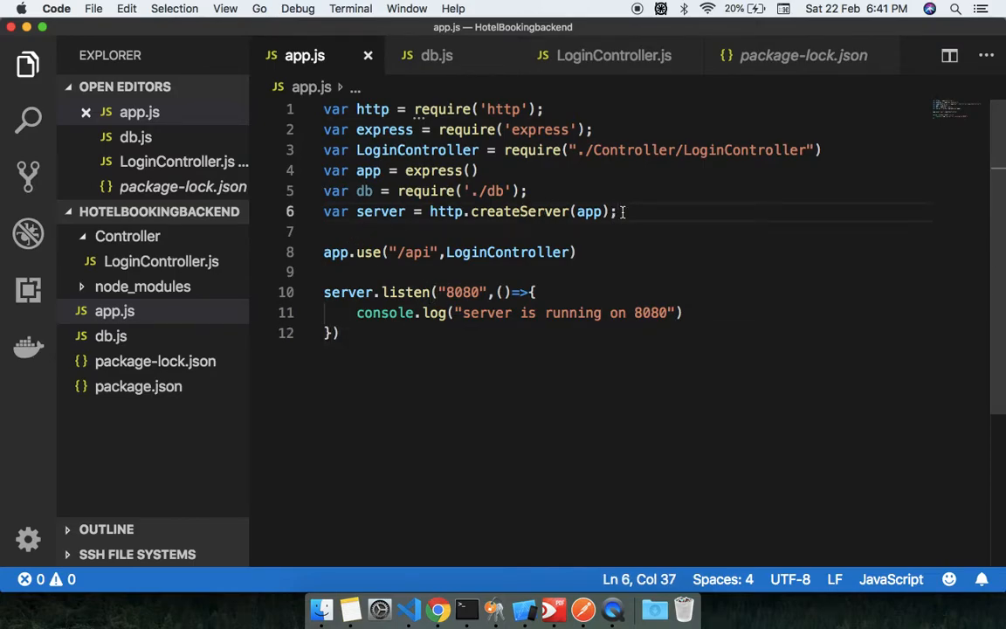